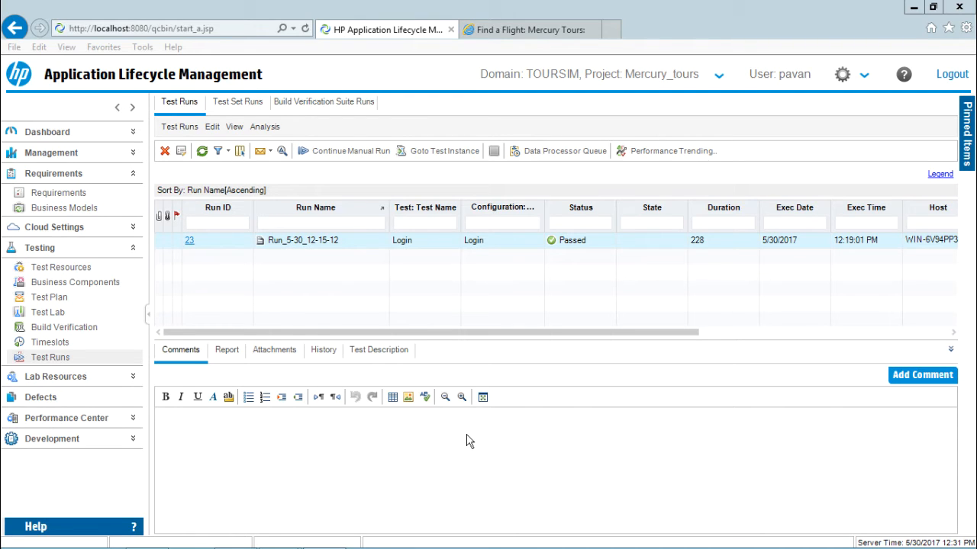
pyautogui.moveTo(49, 344)
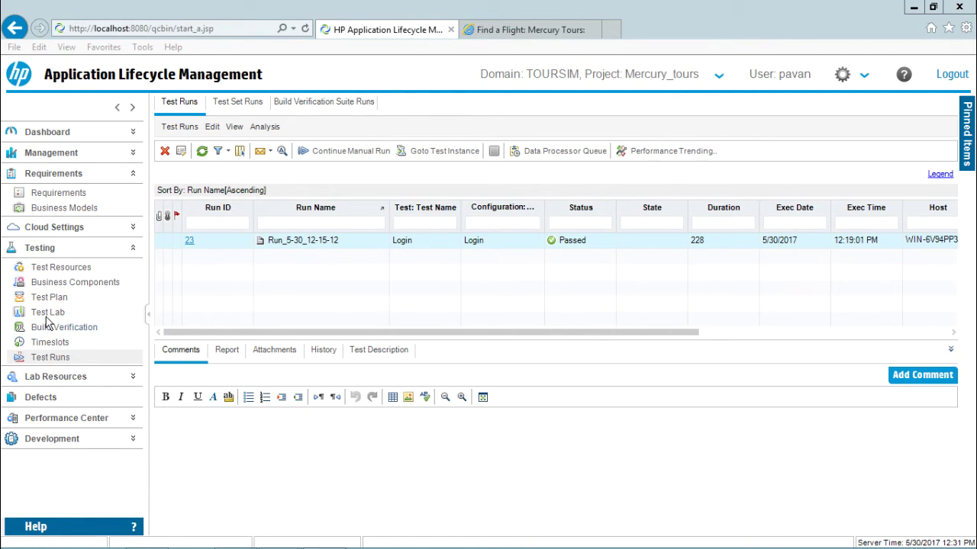
# Step: Switch to the Test Plan module to inspect the Login test's requirement coverage
pyautogui.click(44, 311)
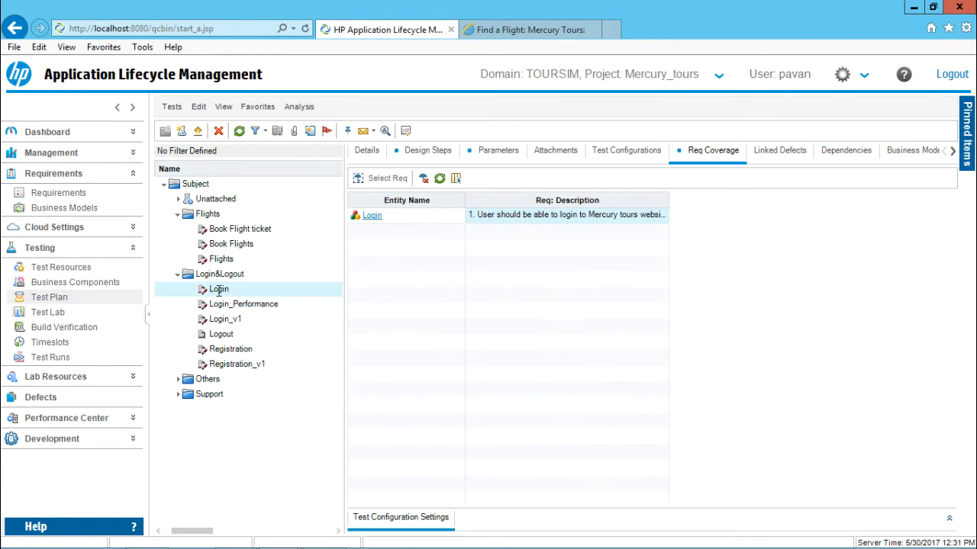
pyautogui.moveTo(693, 155)
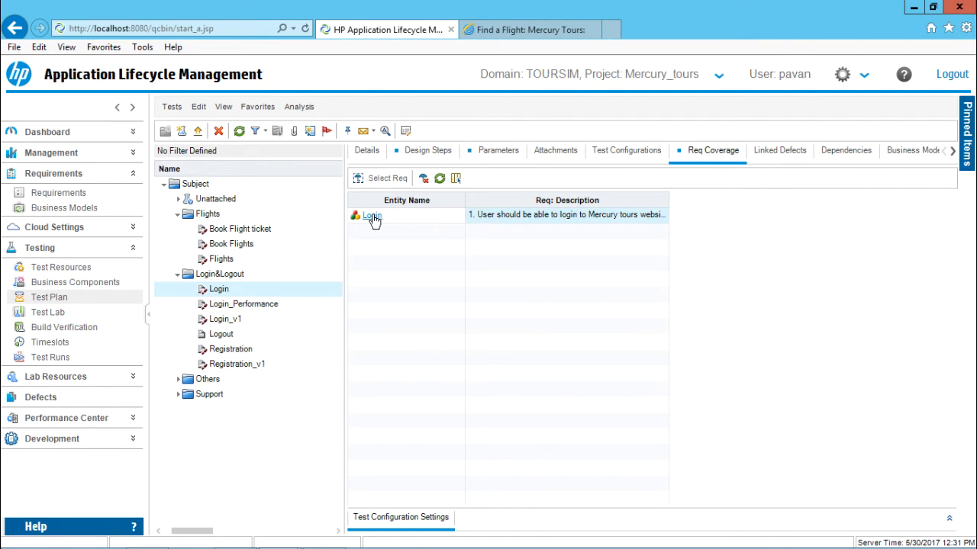
pyautogui.moveTo(371, 222)
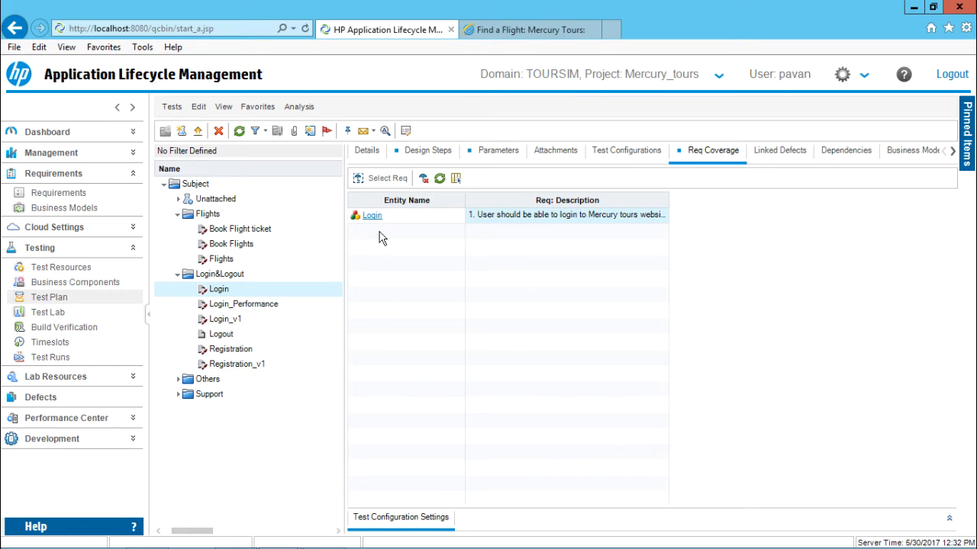
pyautogui.moveTo(373, 220)
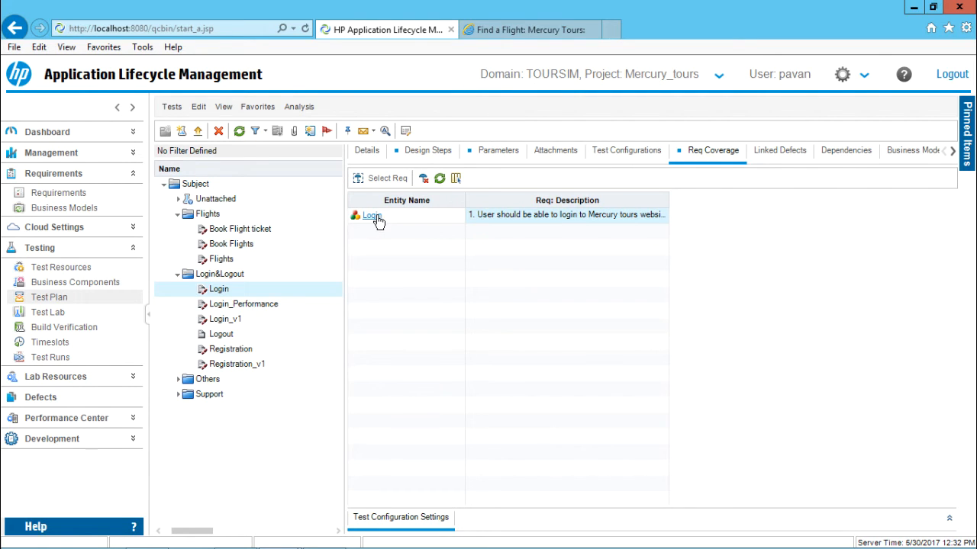
pyautogui.moveTo(374, 220)
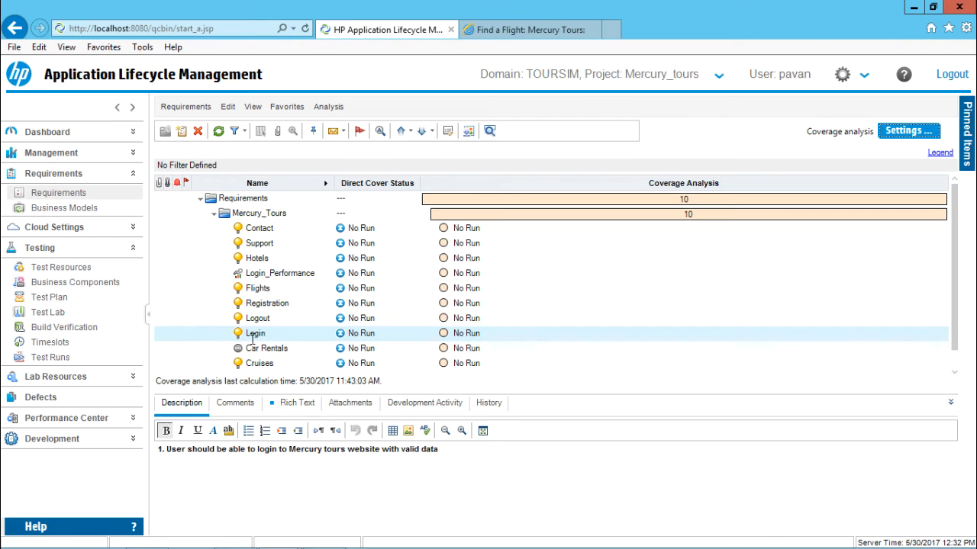
pyautogui.moveTo(231, 338)
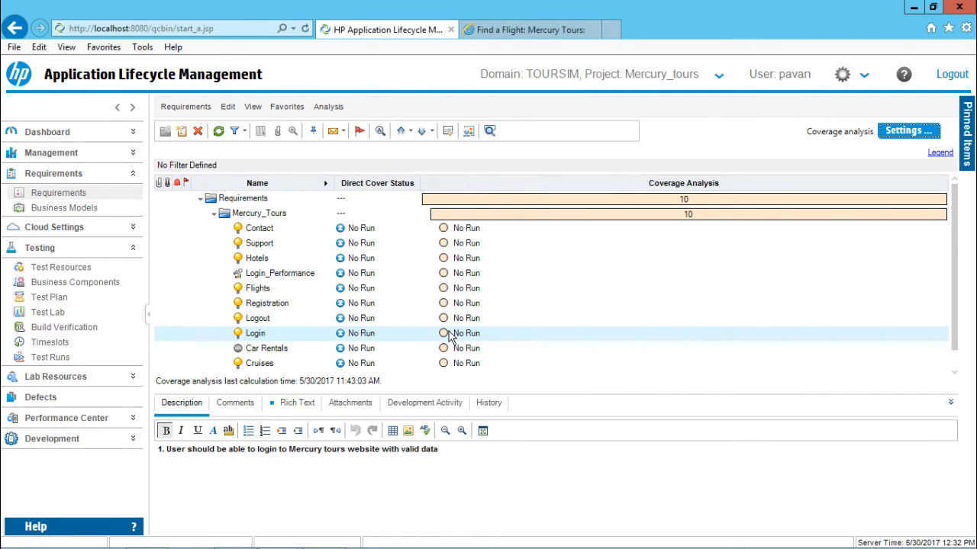
pyautogui.moveTo(470, 336)
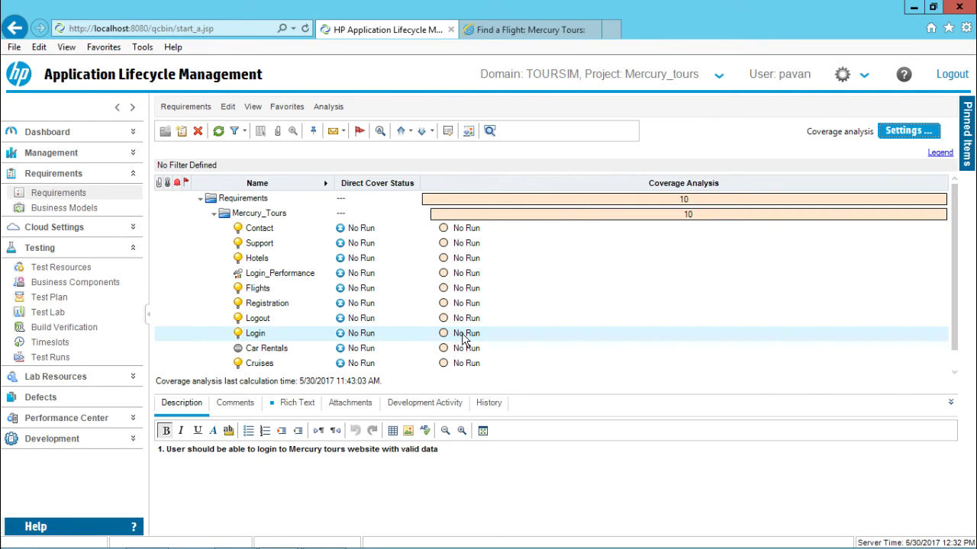
pyautogui.moveTo(218, 131)
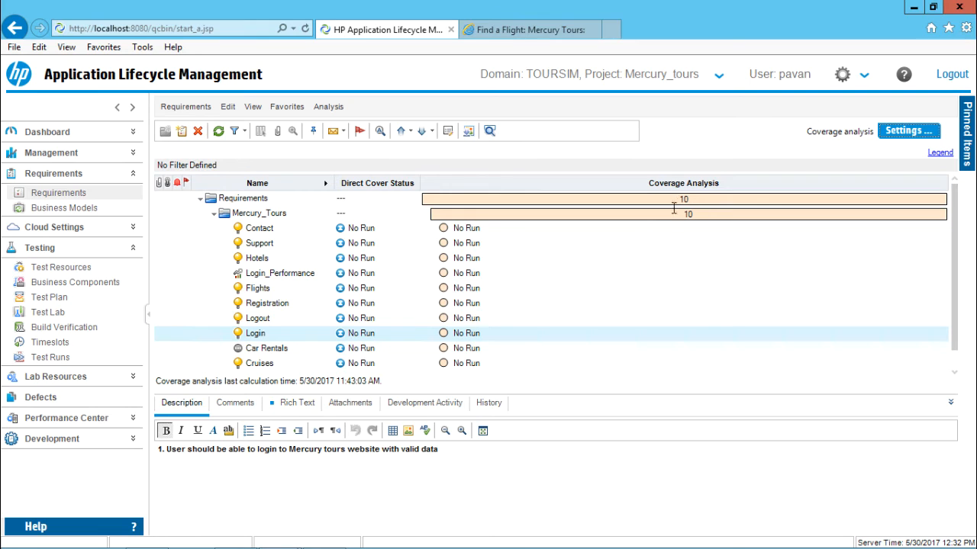
pyautogui.moveTo(220, 131)
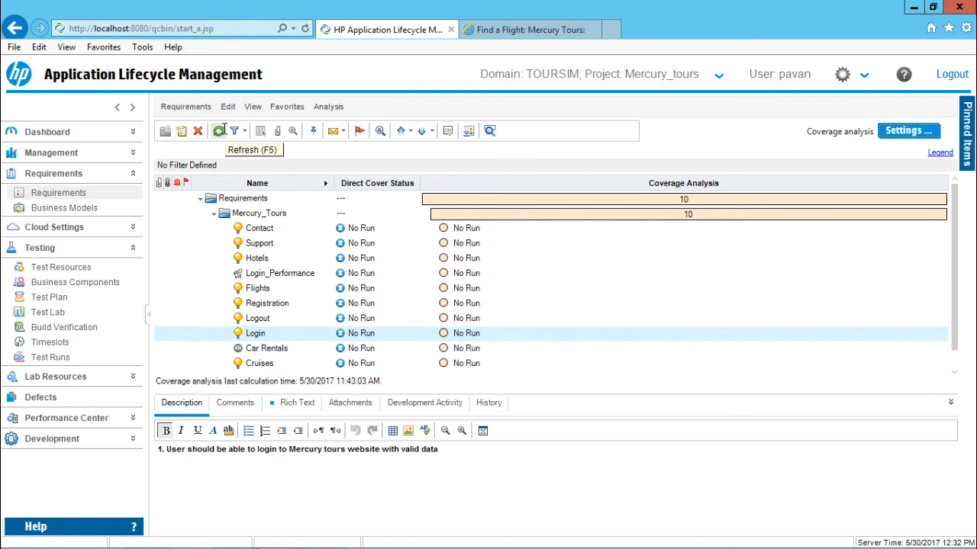
# Step: Refresh requirement coverage and select the Mercury_Tours folder showing 9 No Run, 1 Passed
pyautogui.click(220, 131)
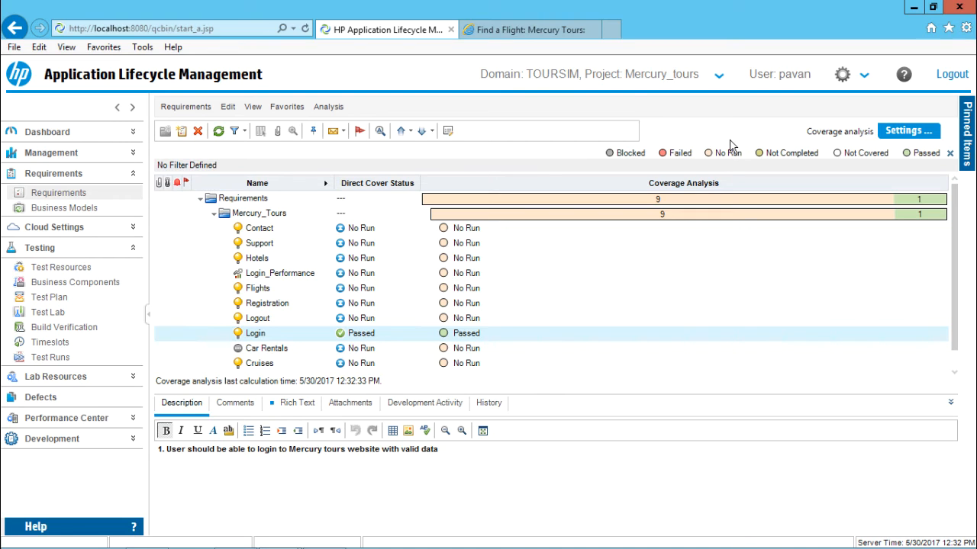
pyautogui.moveTo(914, 169)
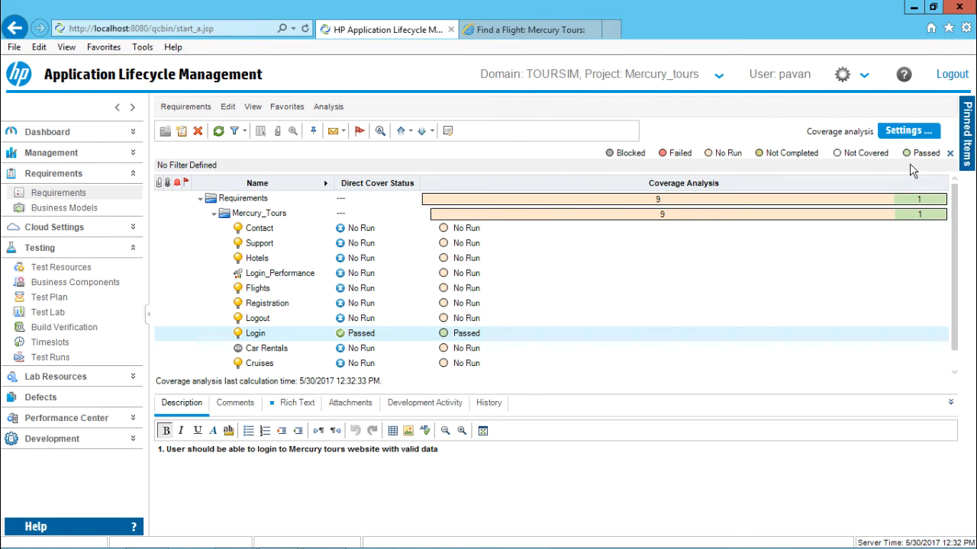
pyautogui.moveTo(760, 197)
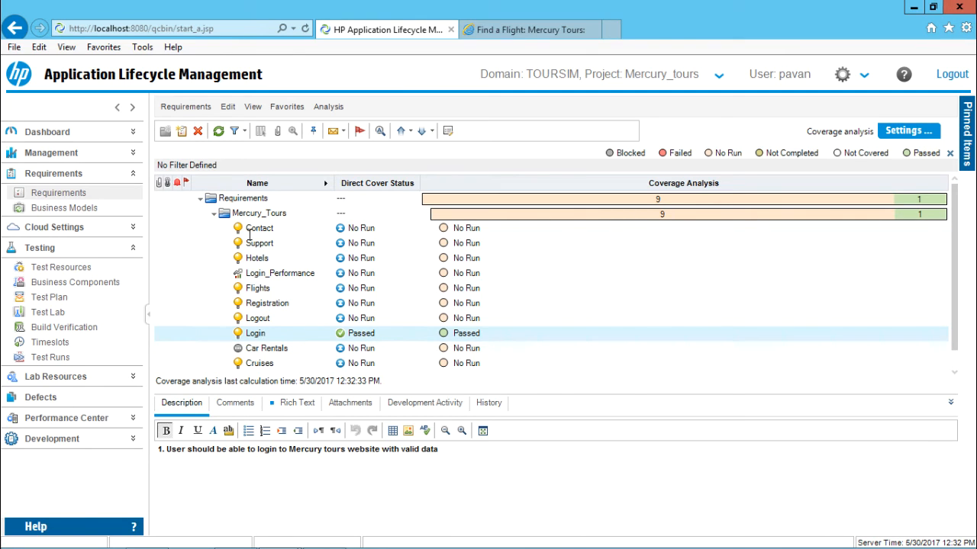
pyautogui.click(259, 213)
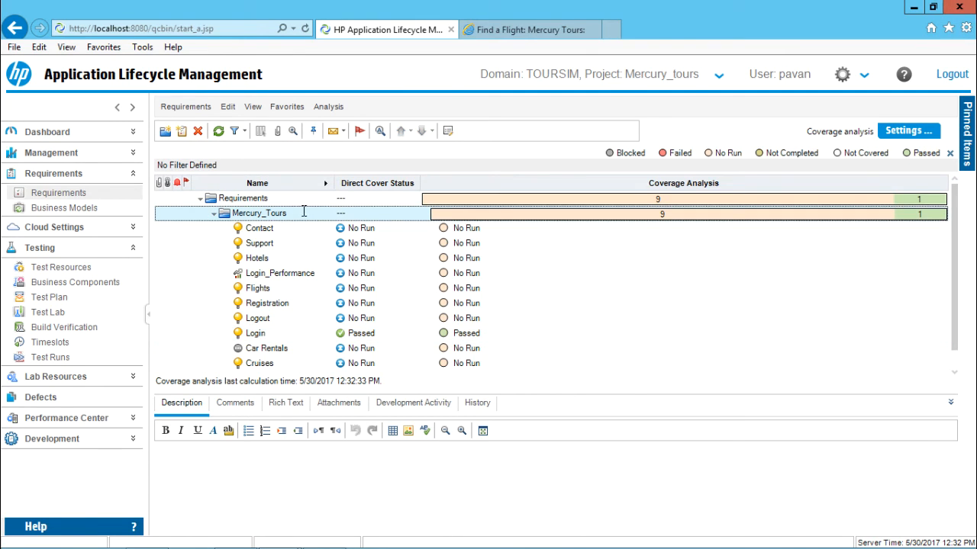
pyautogui.moveTo(296, 324)
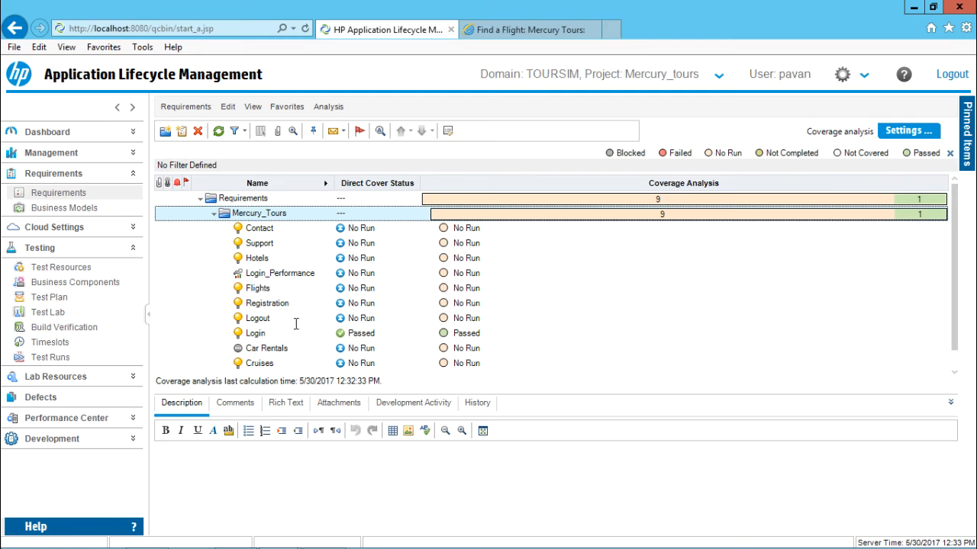
pyautogui.moveTo(262, 258)
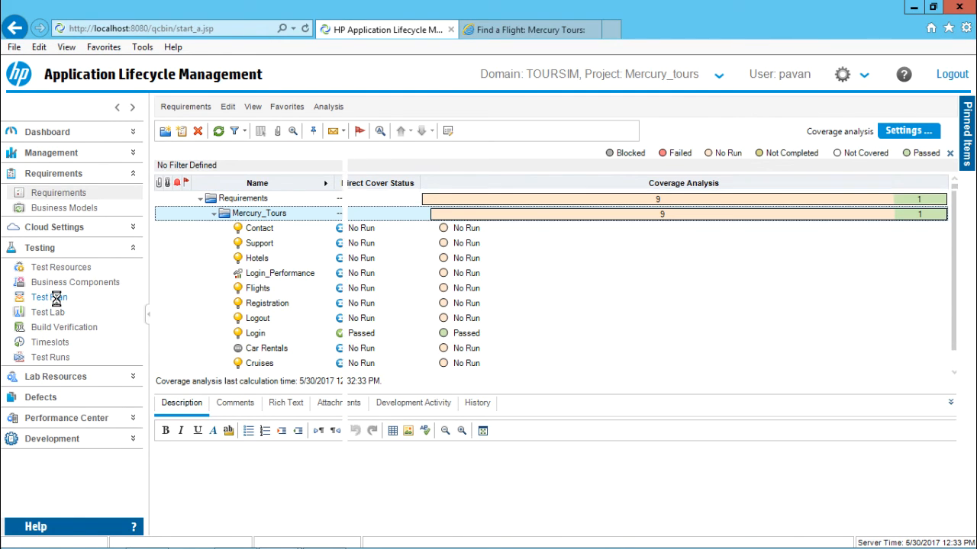
# Step: Return to the Test Plan module on the Login test's Req Coverage
pyautogui.click(49, 296)
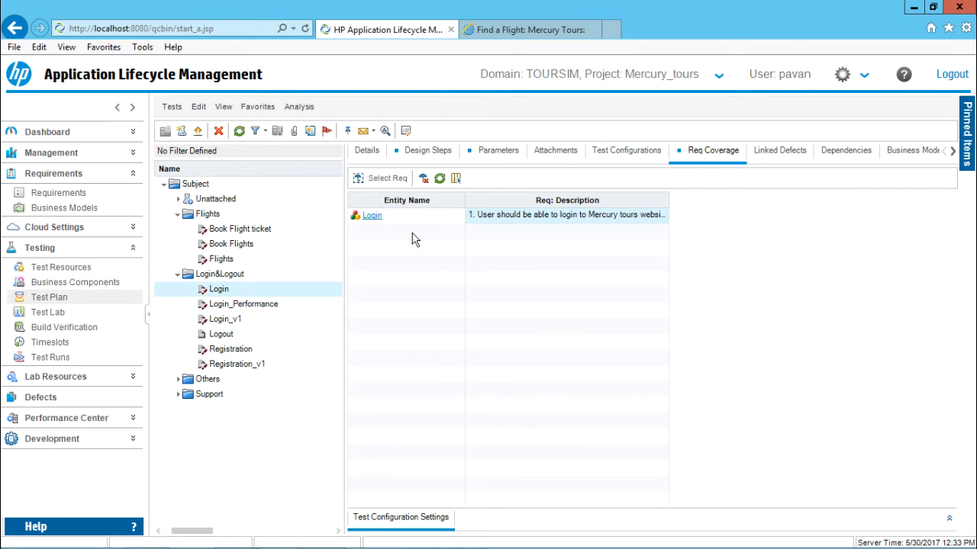
pyautogui.moveTo(403, 324)
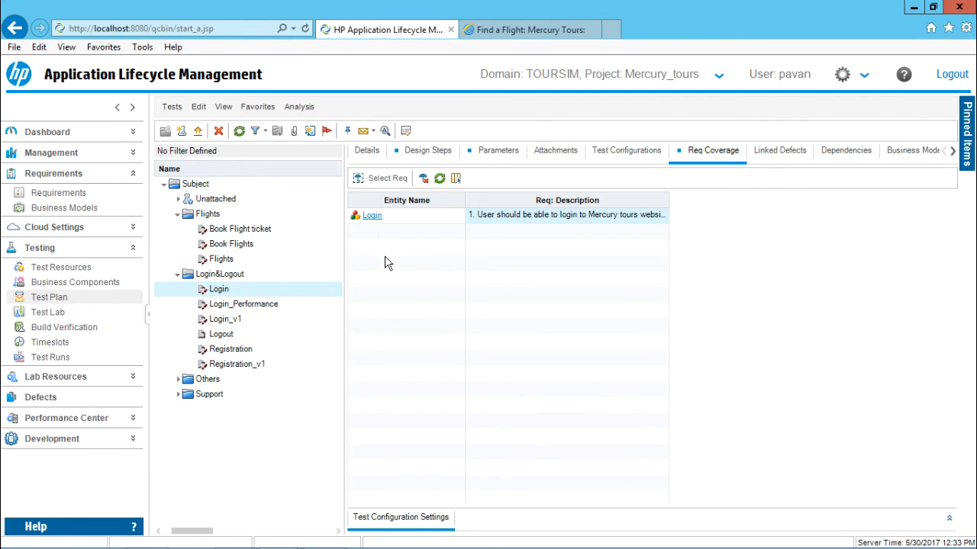
pyautogui.moveTo(159, 222)
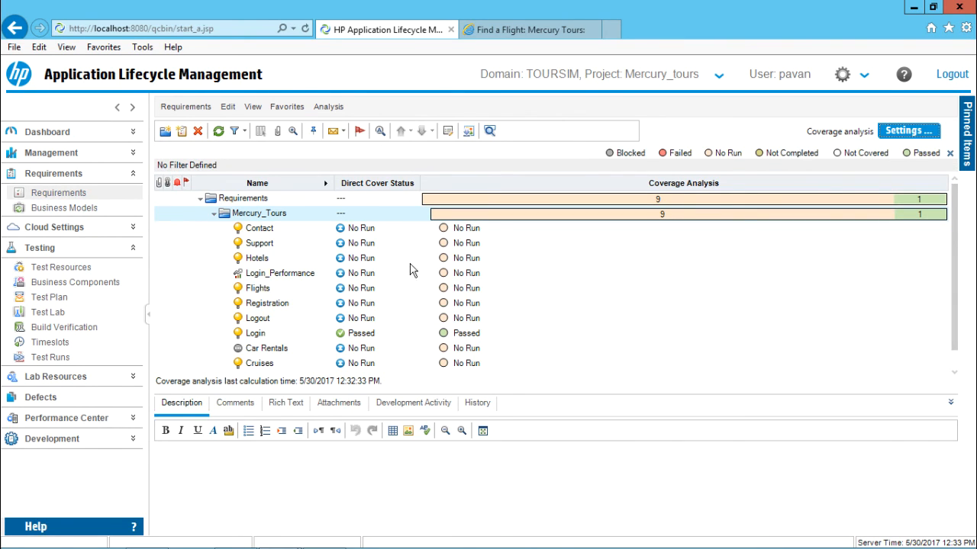
pyautogui.moveTo(319, 363)
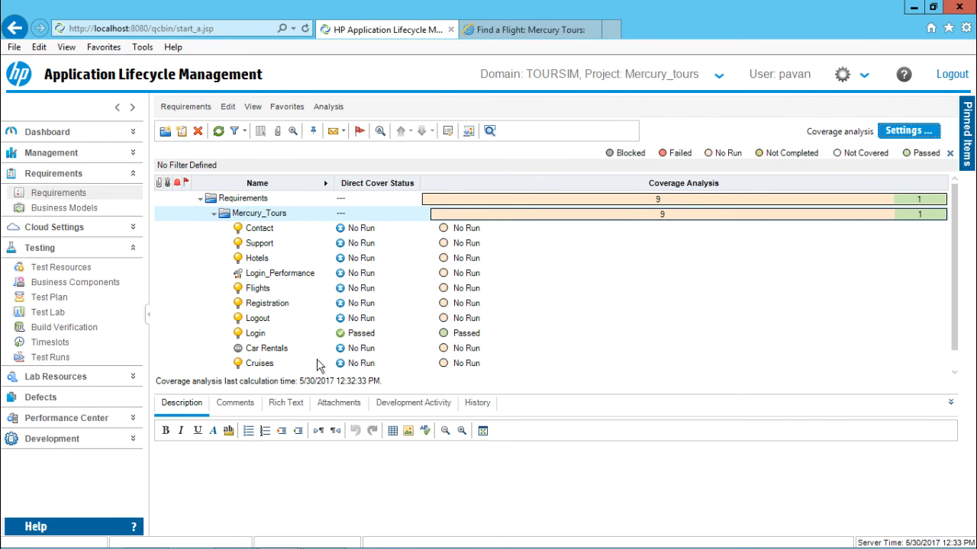
pyautogui.moveTo(442, 348)
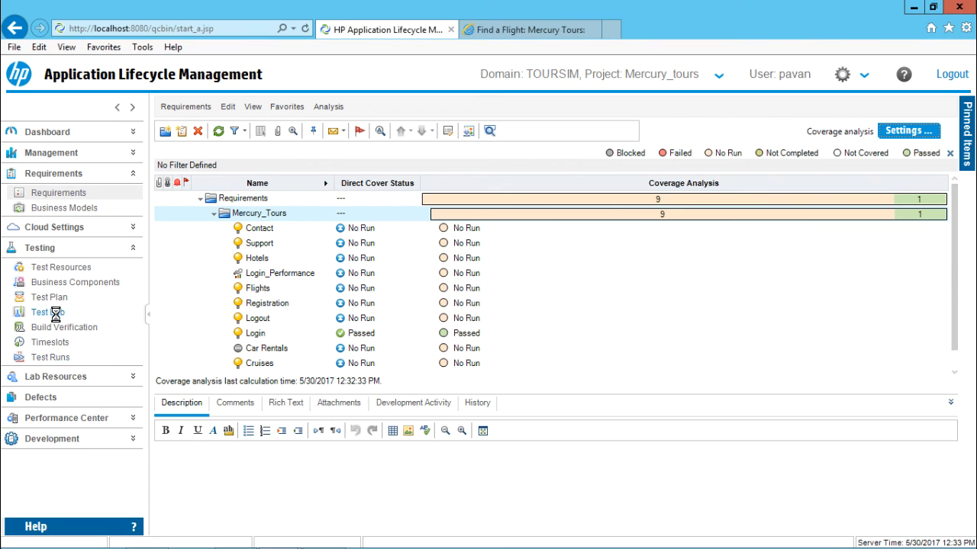
# Step: Switch to the Test Lab module to view the Smoke Testing set results
pyautogui.click(43, 329)
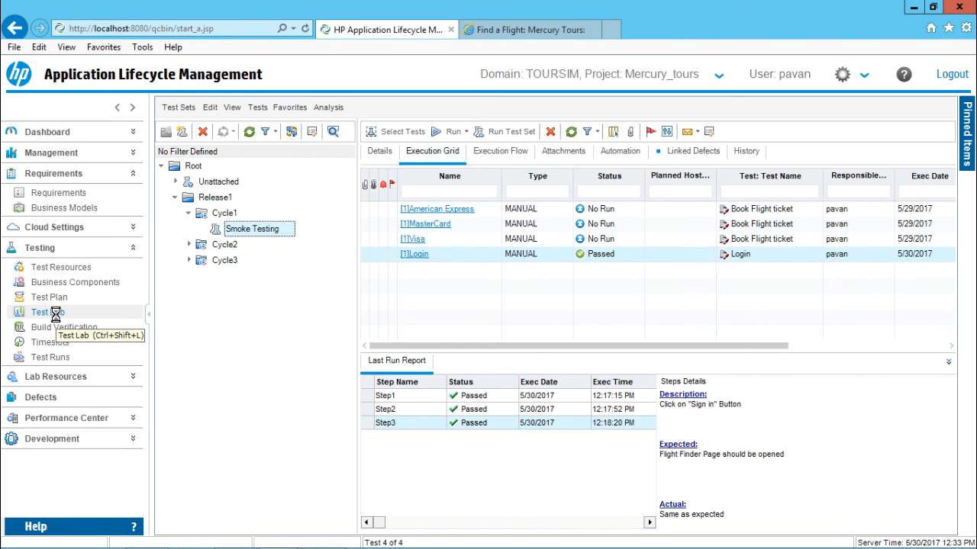